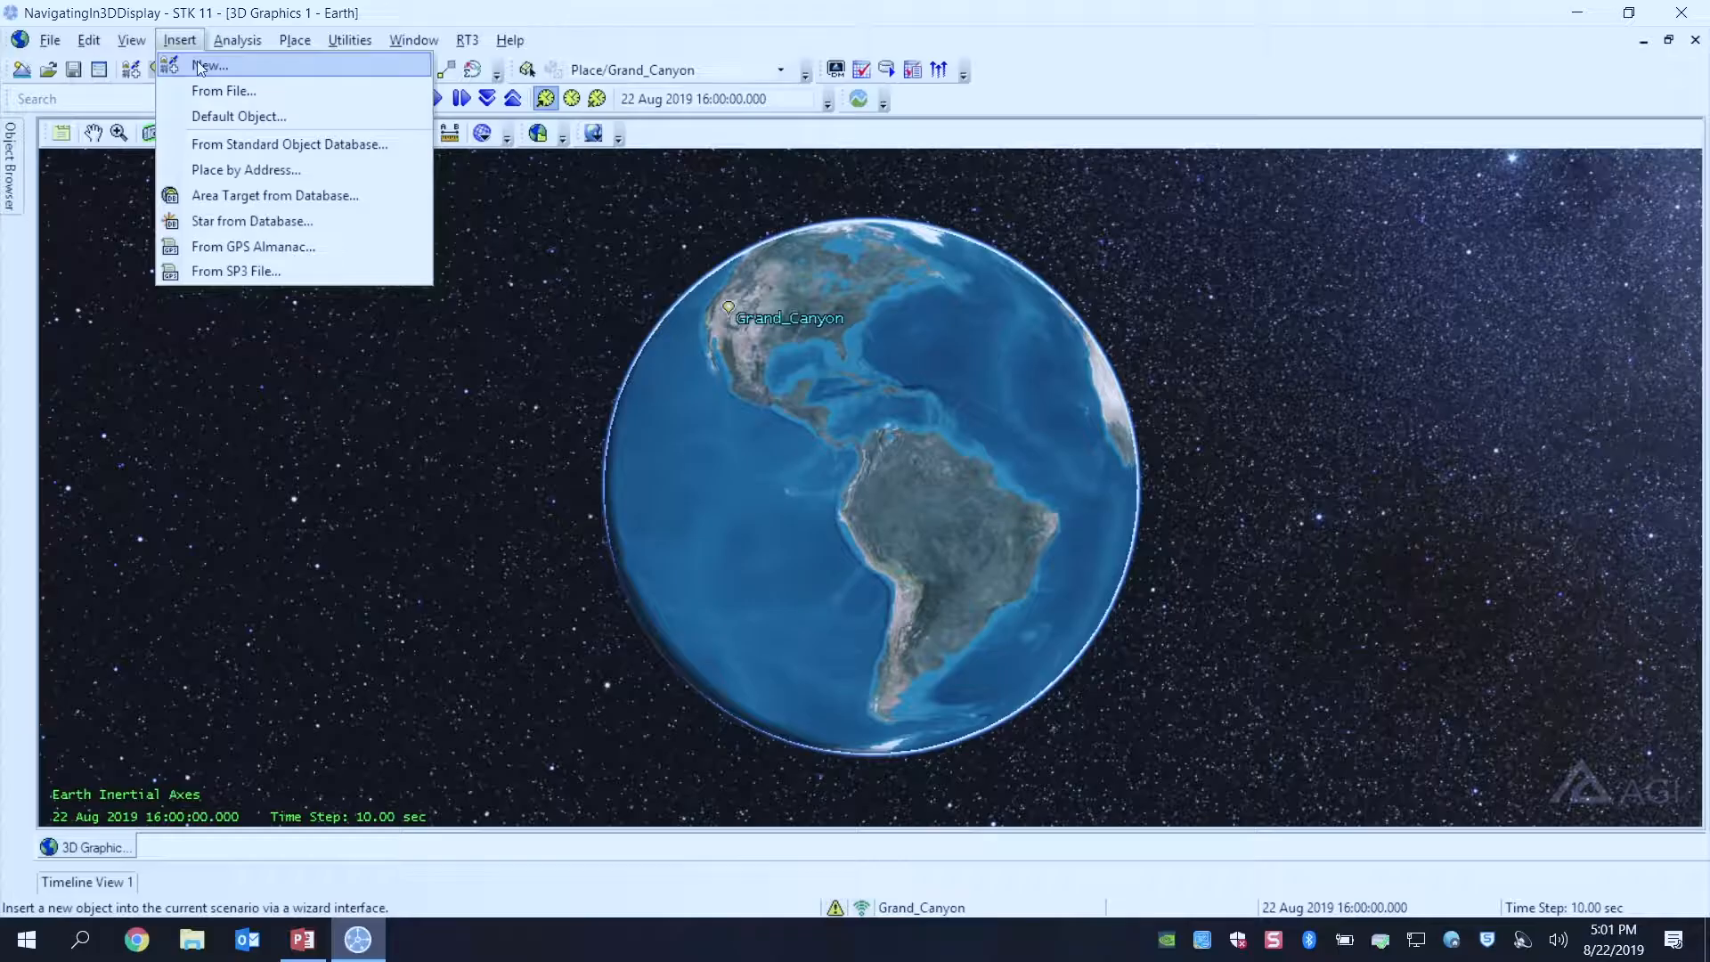
# Step: Insert a new Aircraft object, Aircraft1, into the scenario via Insert > New
pyautogui.click(211, 66)
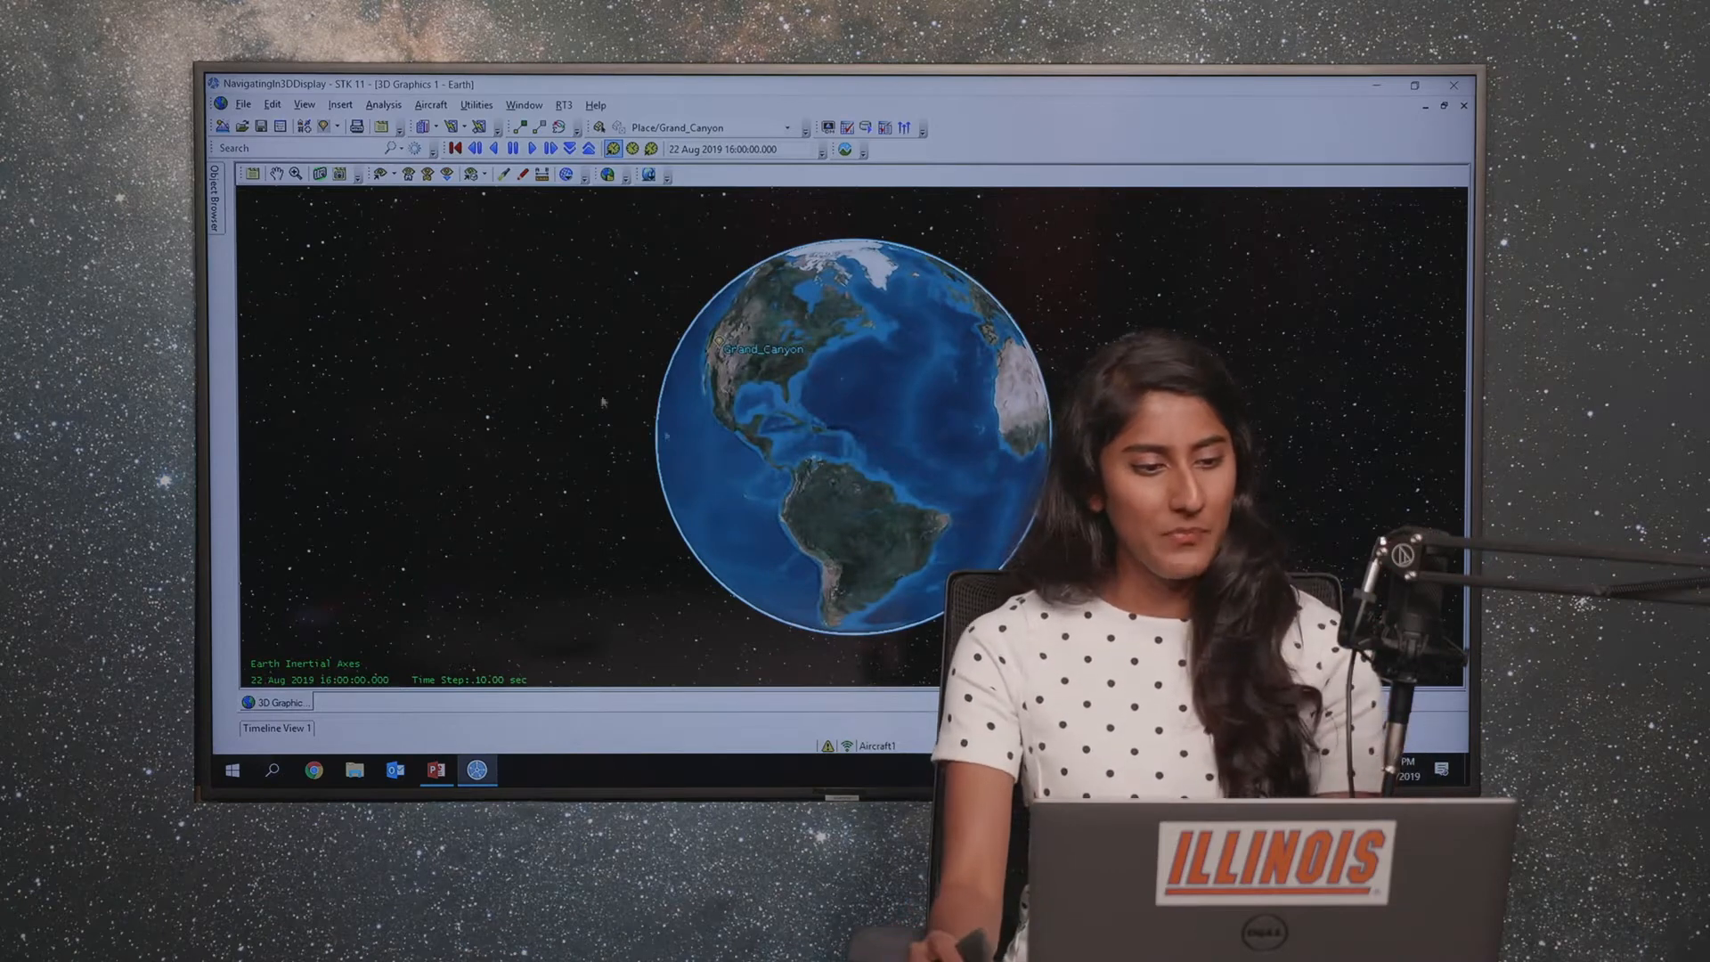
pyautogui.click(217, 217)
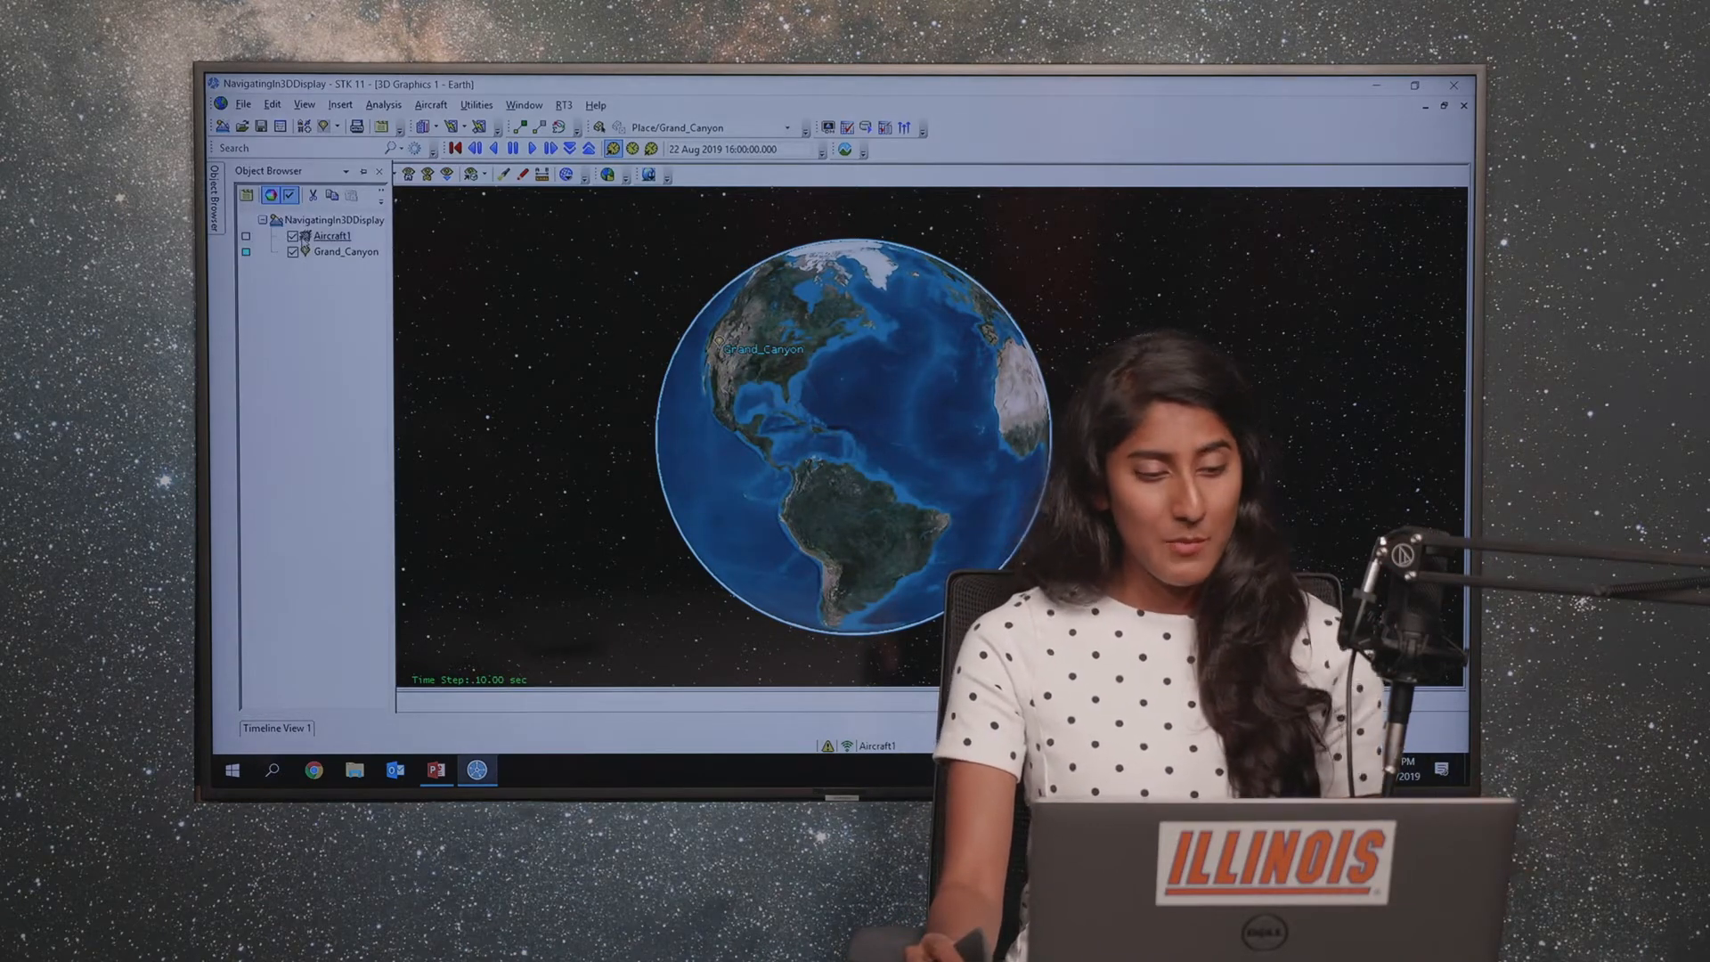
# Step: Fly the 3D view to Grand_Canyon and tilt it to show the canyon terrain
pyautogui.click(344, 251)
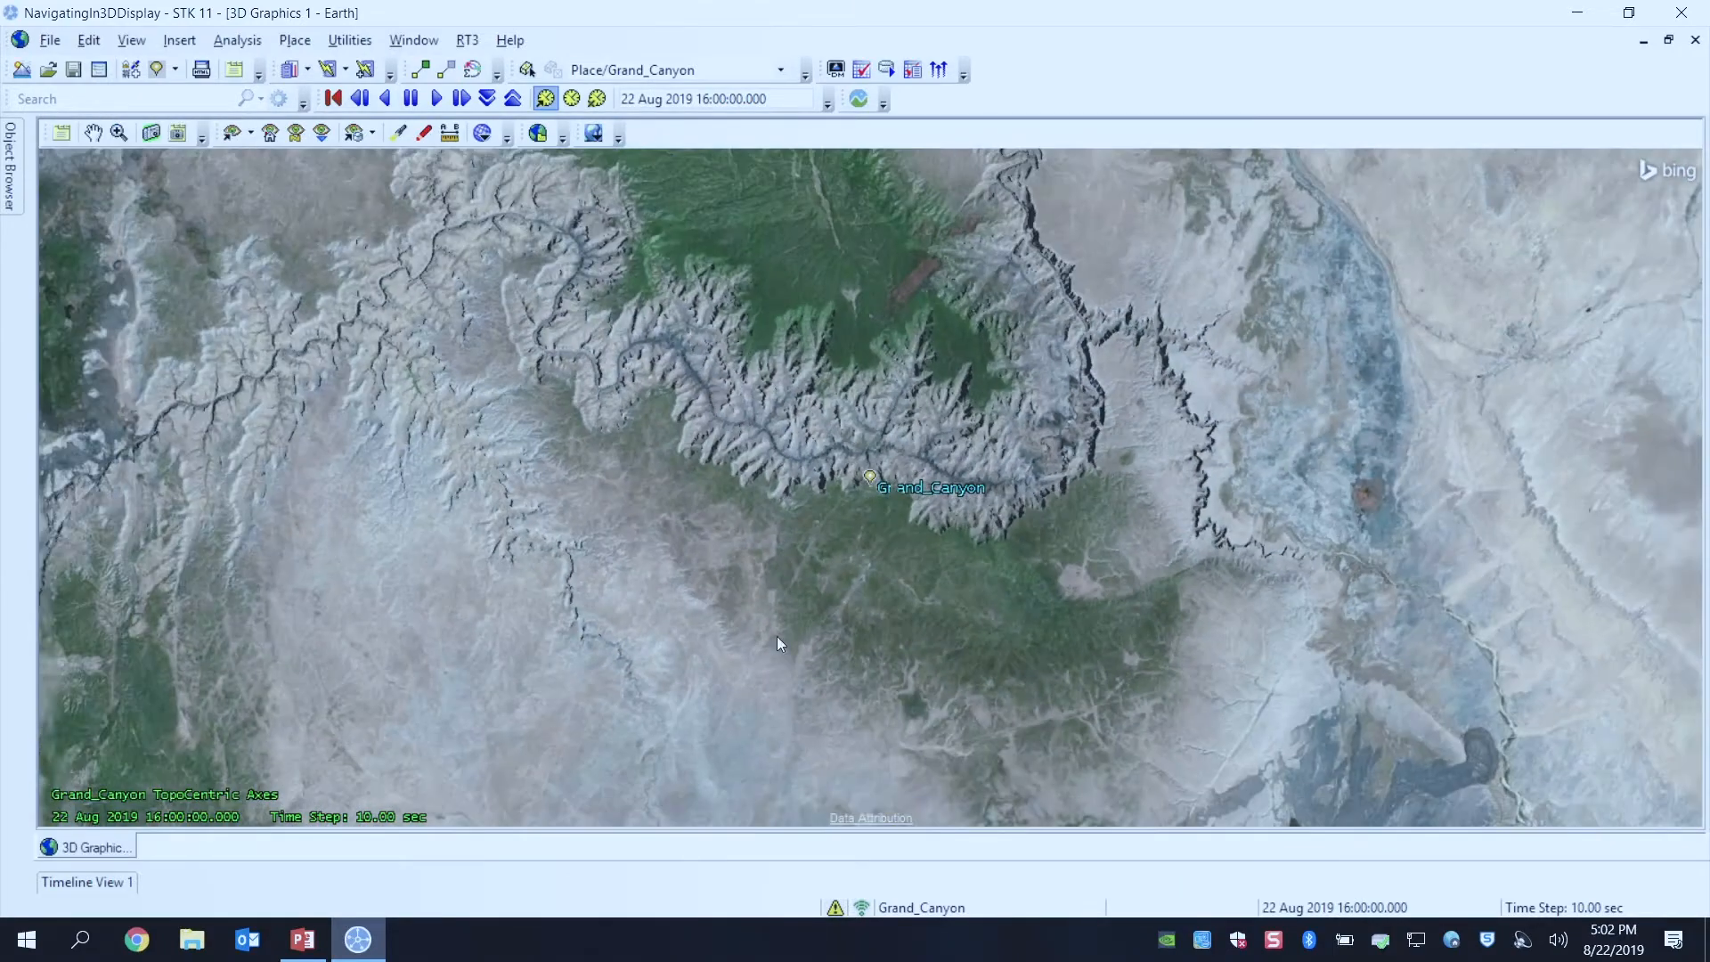
pyautogui.moveTo(780, 643); pyautogui.dragTo(837, 510)
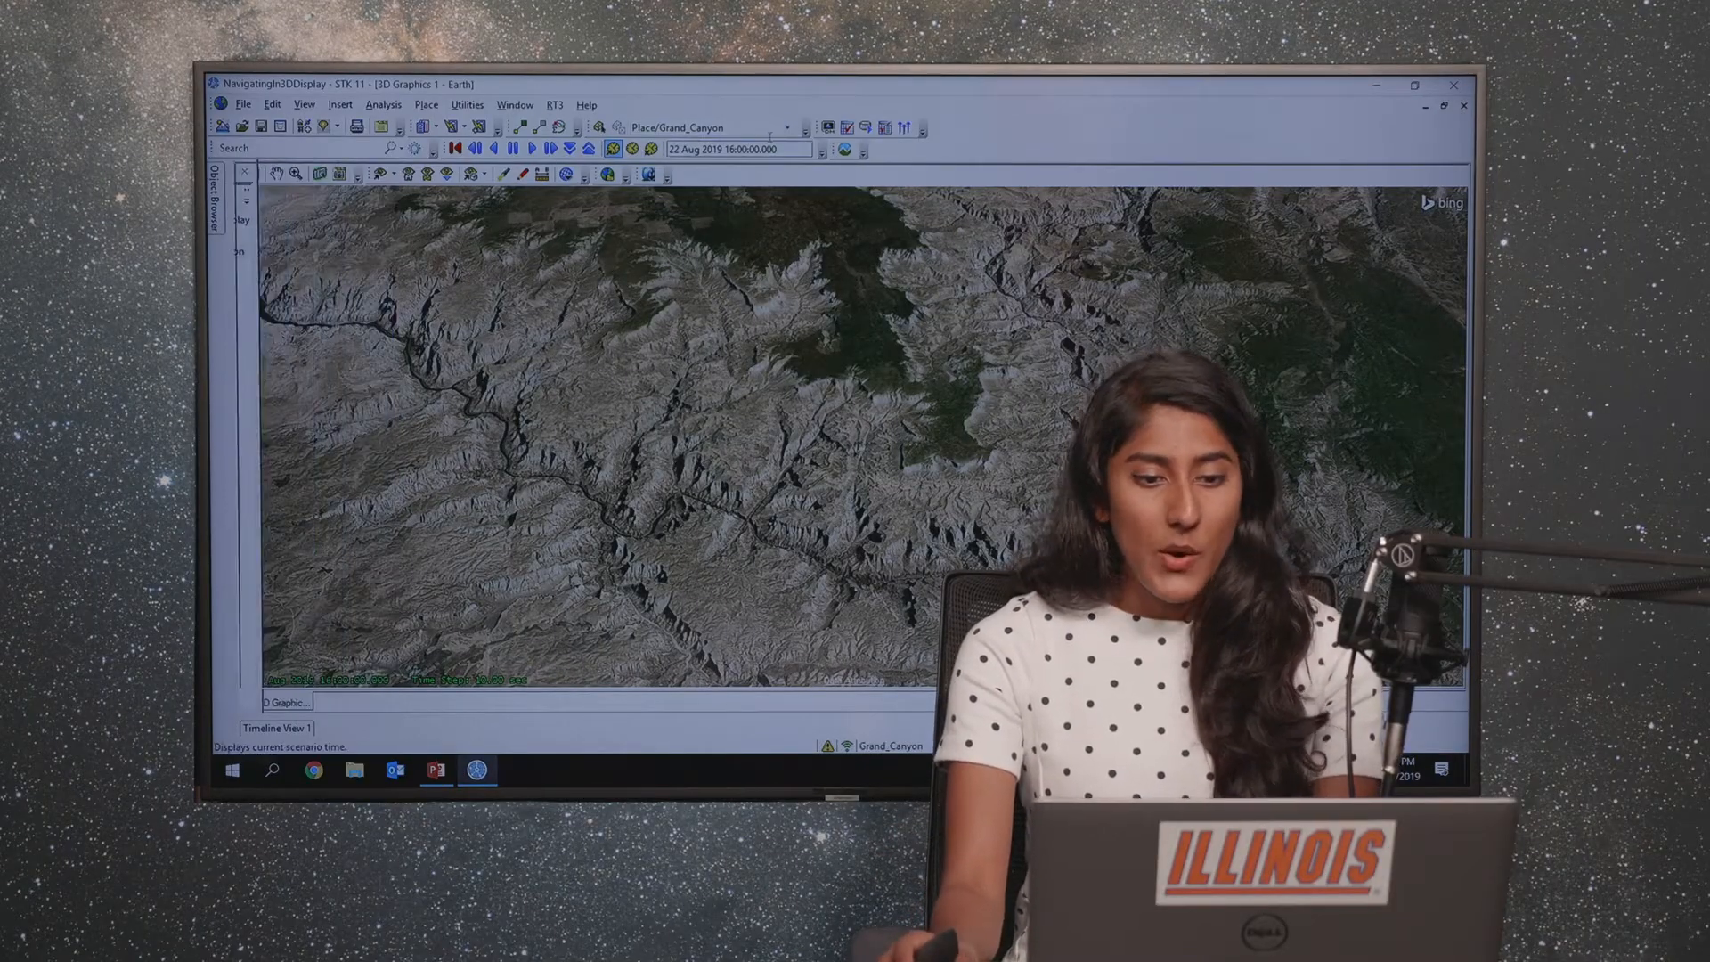
# Step: Select Aircraft/Aircraft1 as the 3D editing object and start Object Edit over the canyon
pyautogui.click(1412, 86)
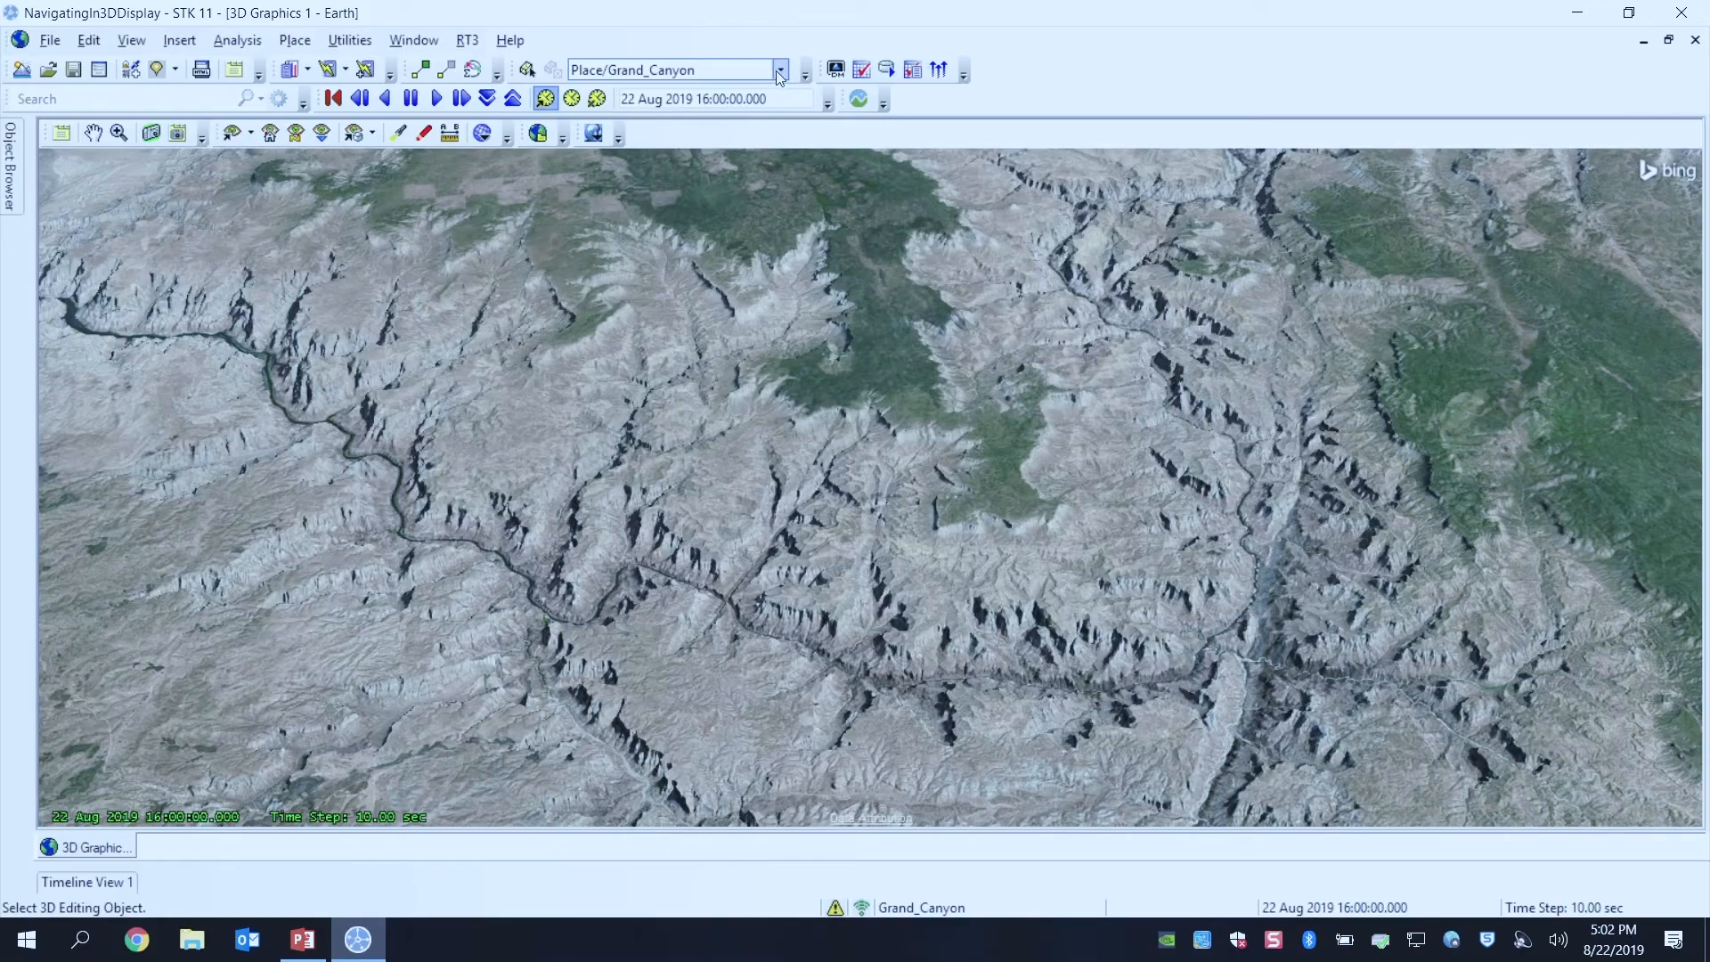
pyautogui.click(779, 69)
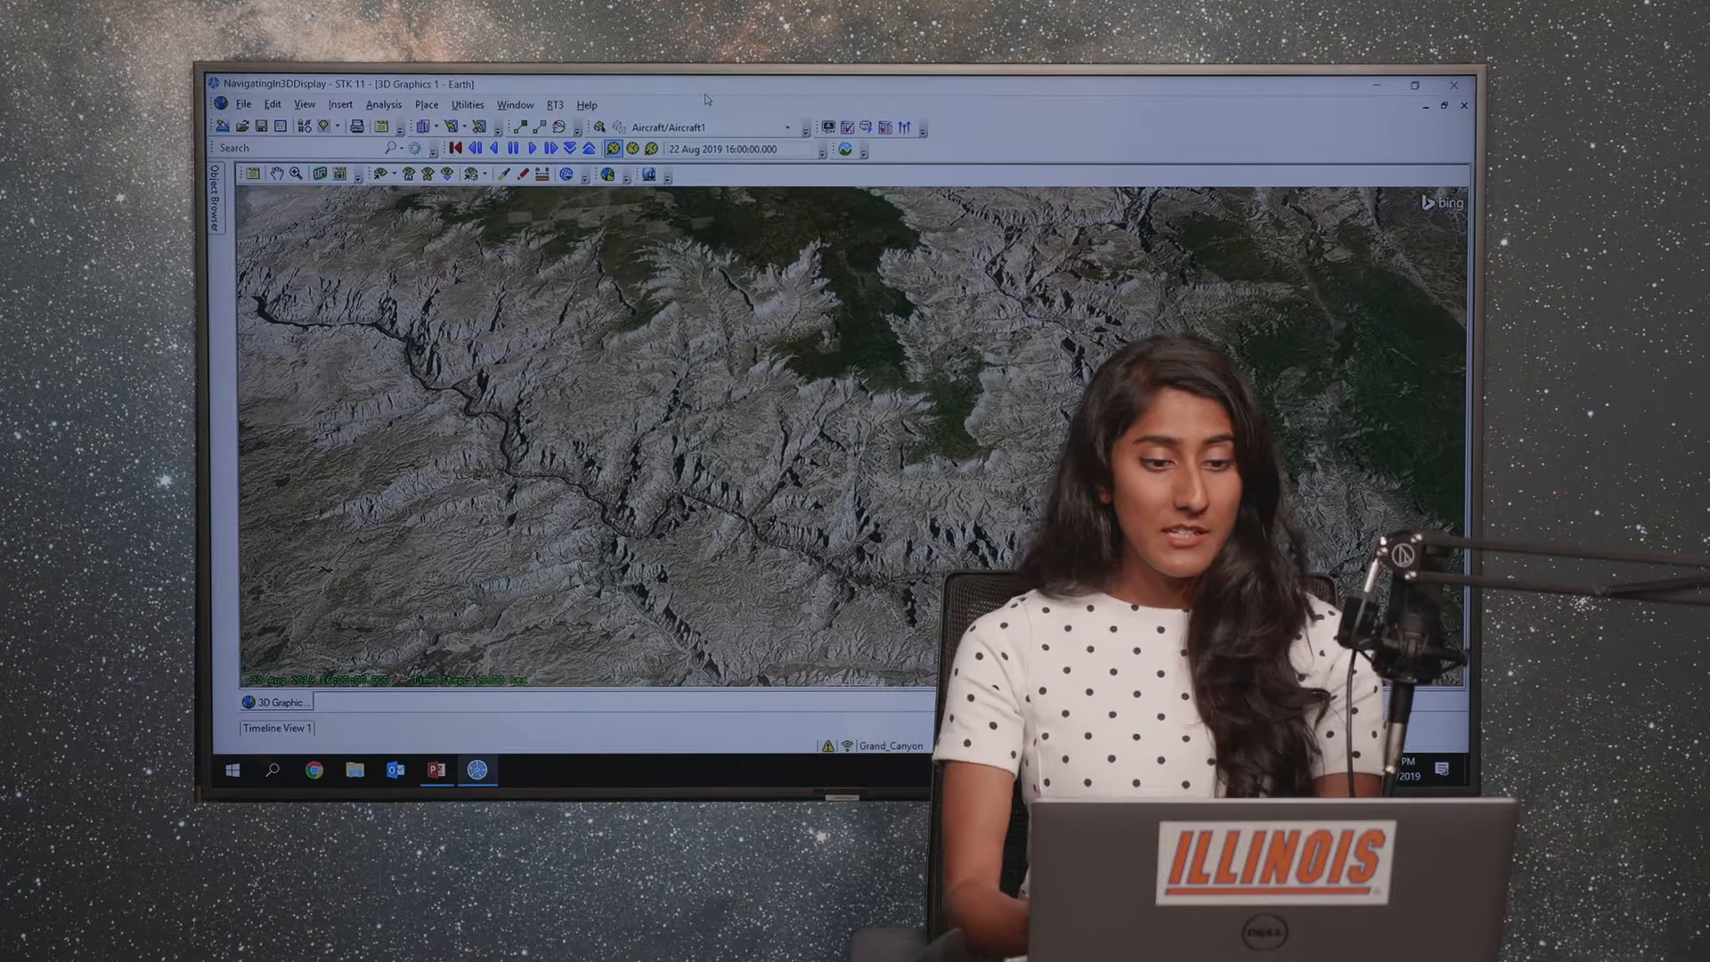
pyautogui.moveTo(598, 126)
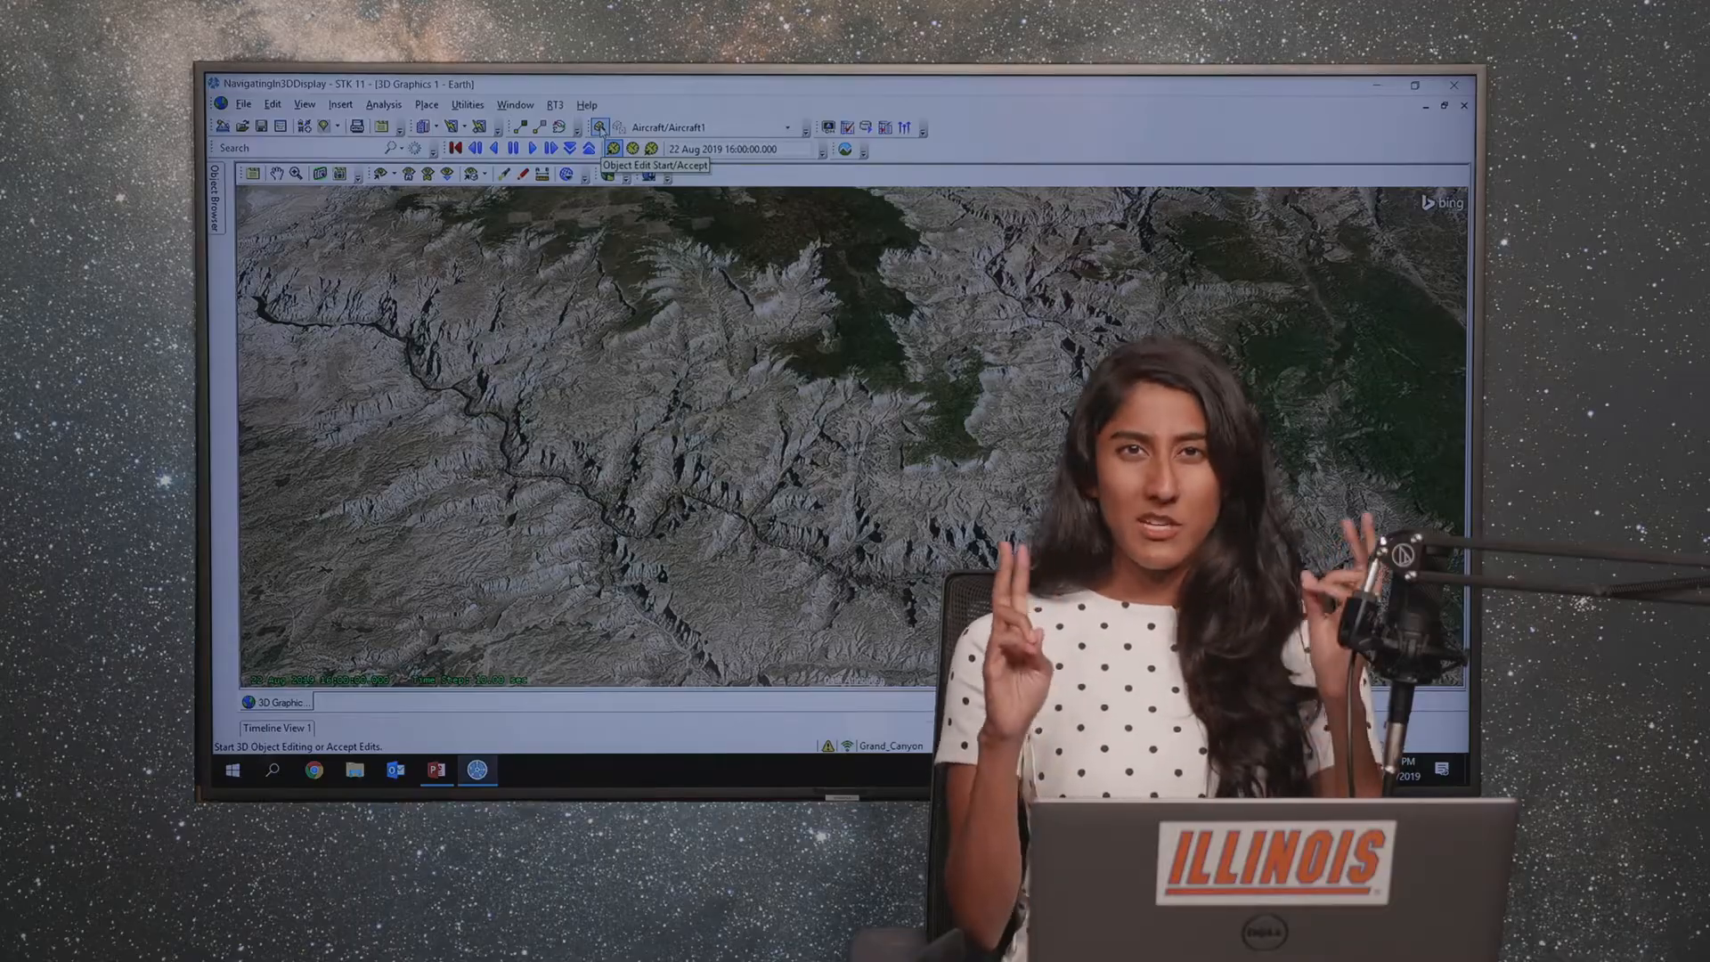
pyautogui.click(1415, 86)
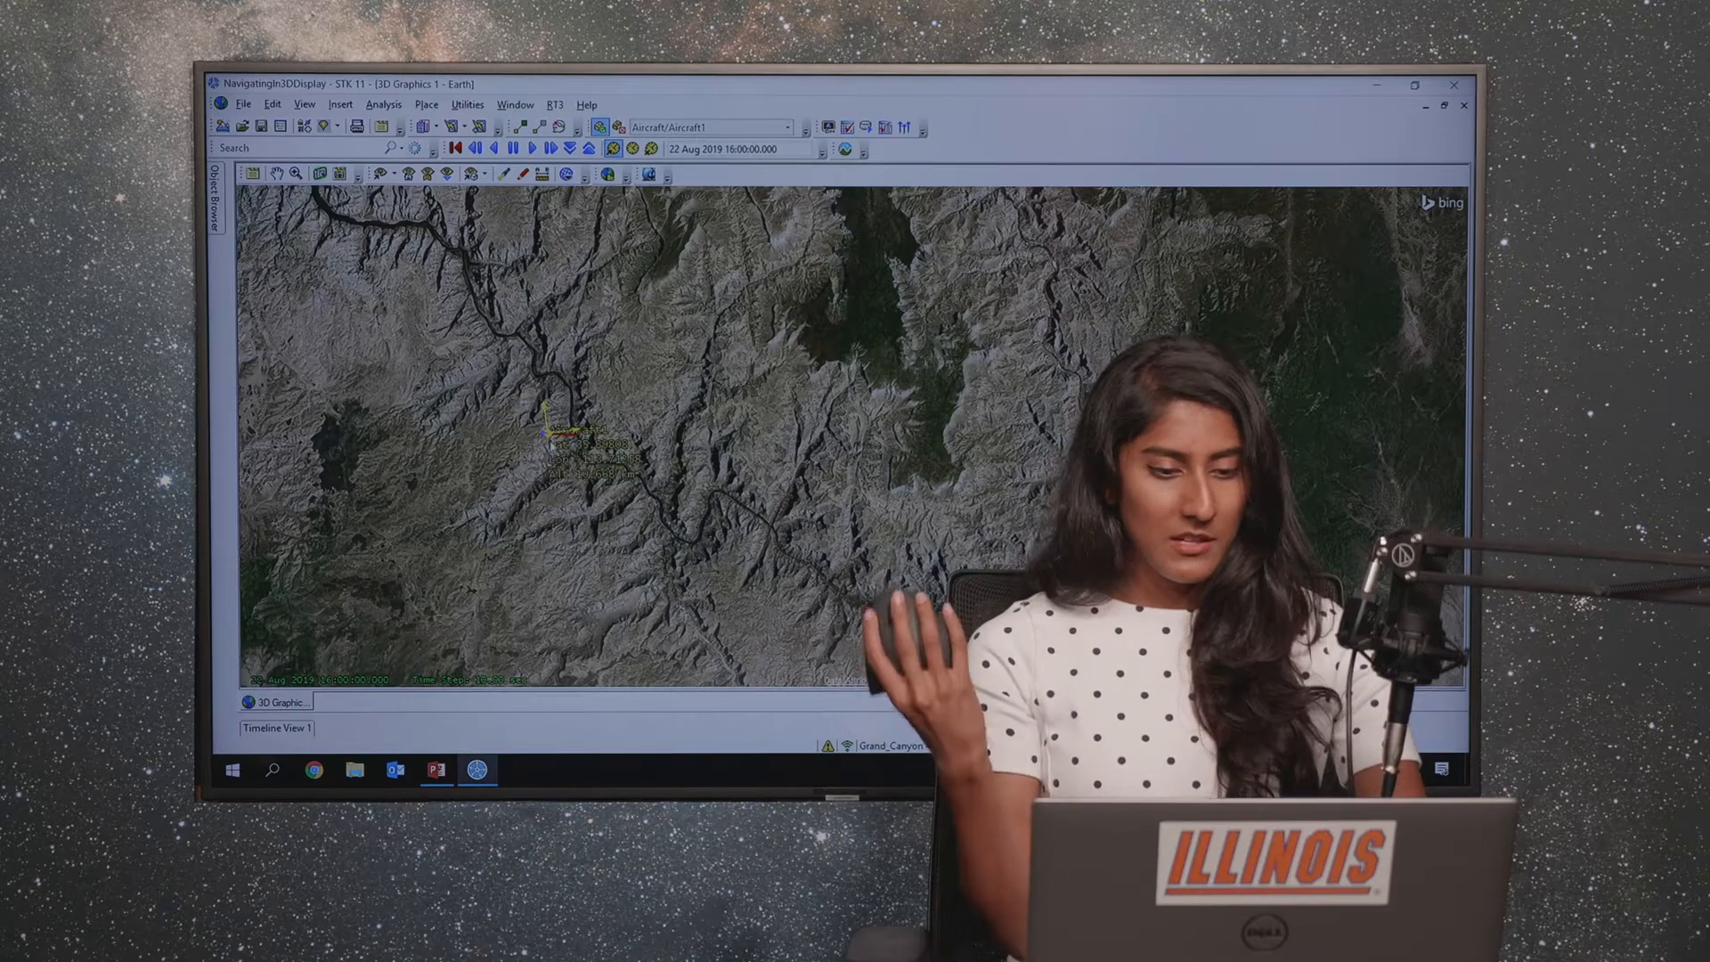
# Step: Add waypoints along the canyon so Aircraft1's route traces it back toward Grand_Canyon
pyautogui.click(1413, 86)
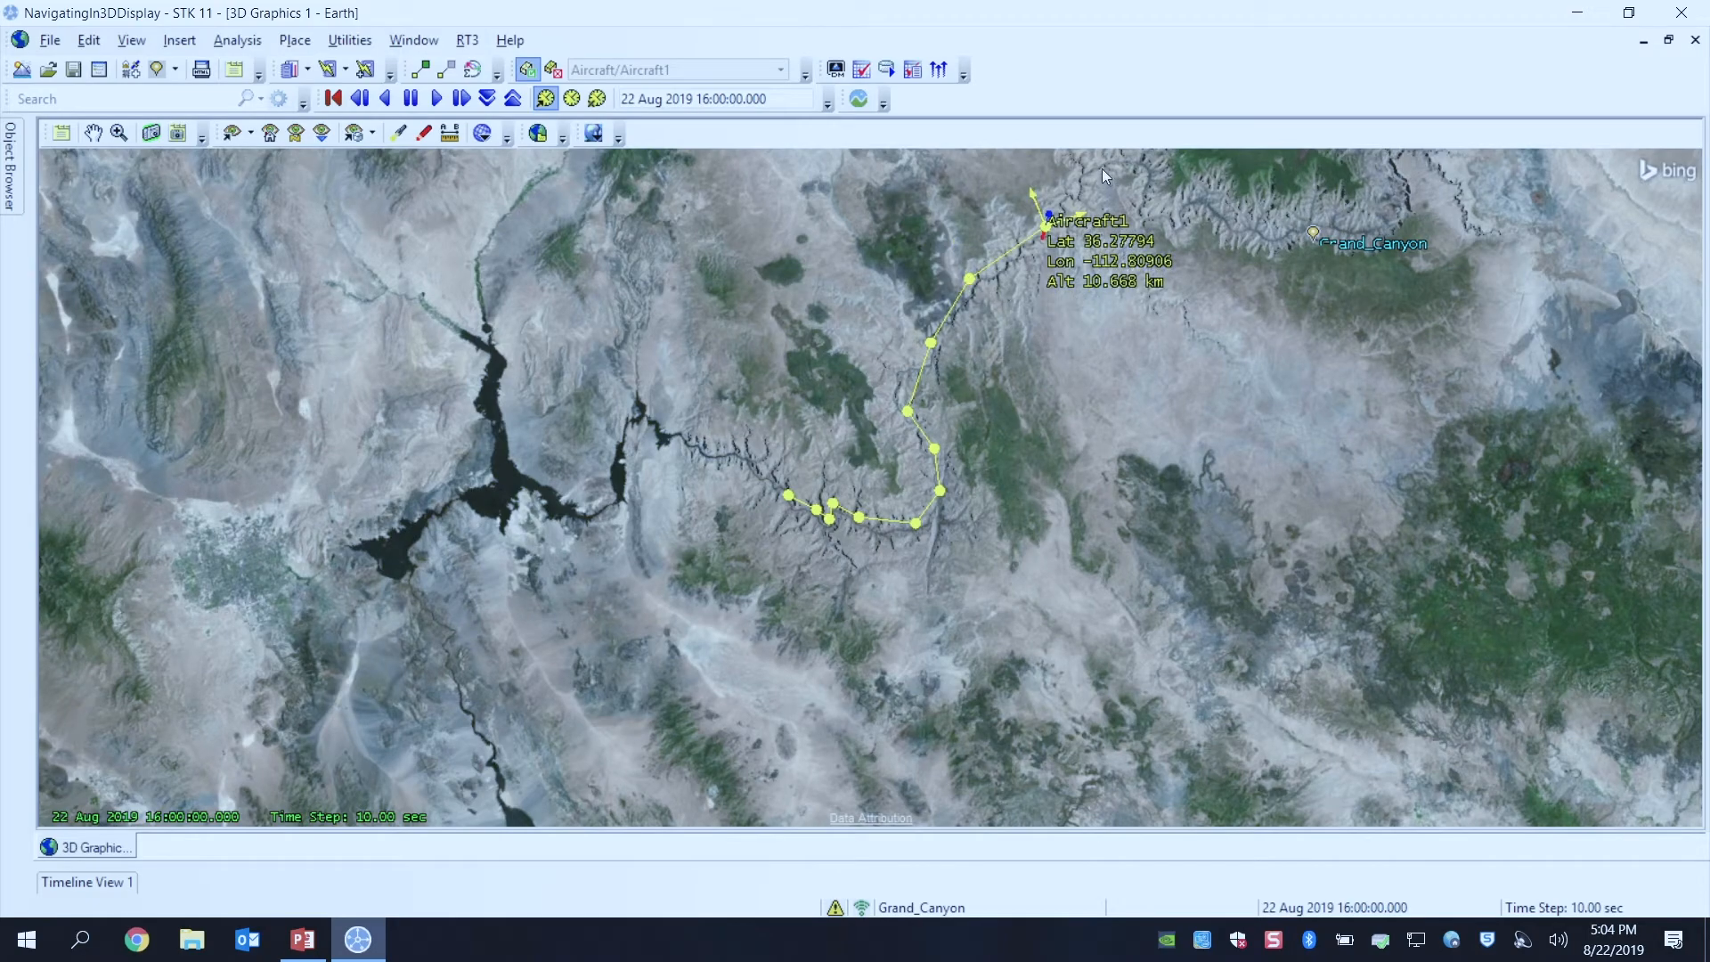
pyautogui.moveTo(1101, 174); pyautogui.dragTo(1026, 424)
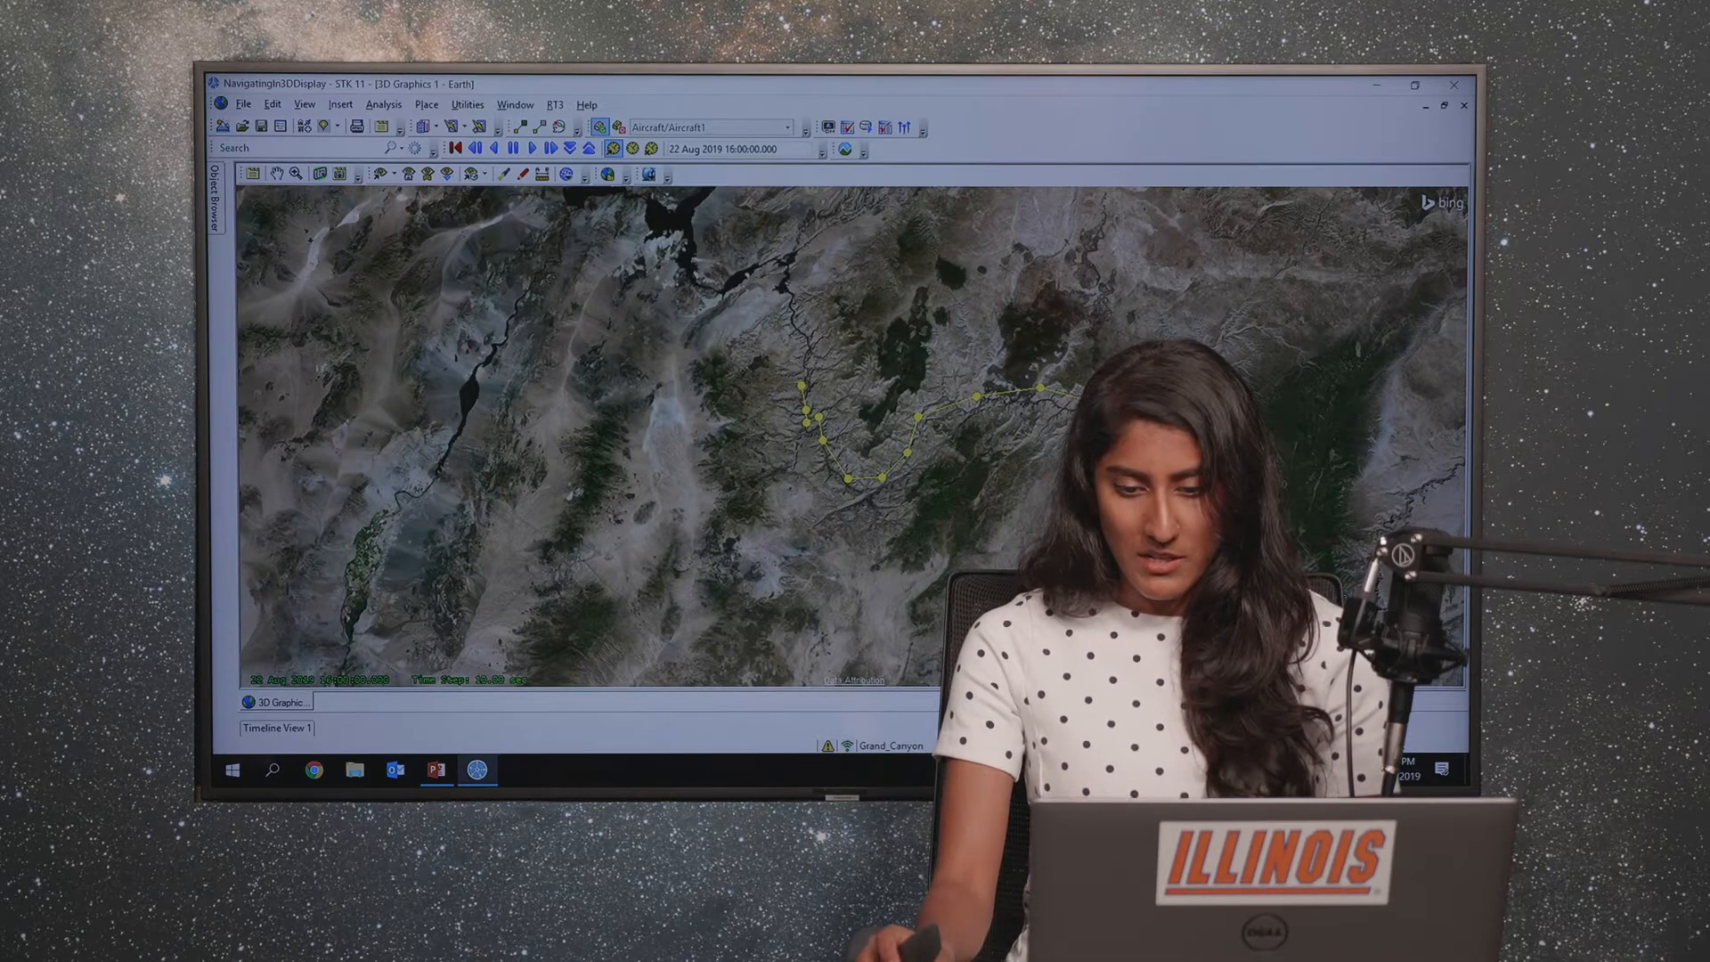
pyautogui.click(1413, 86)
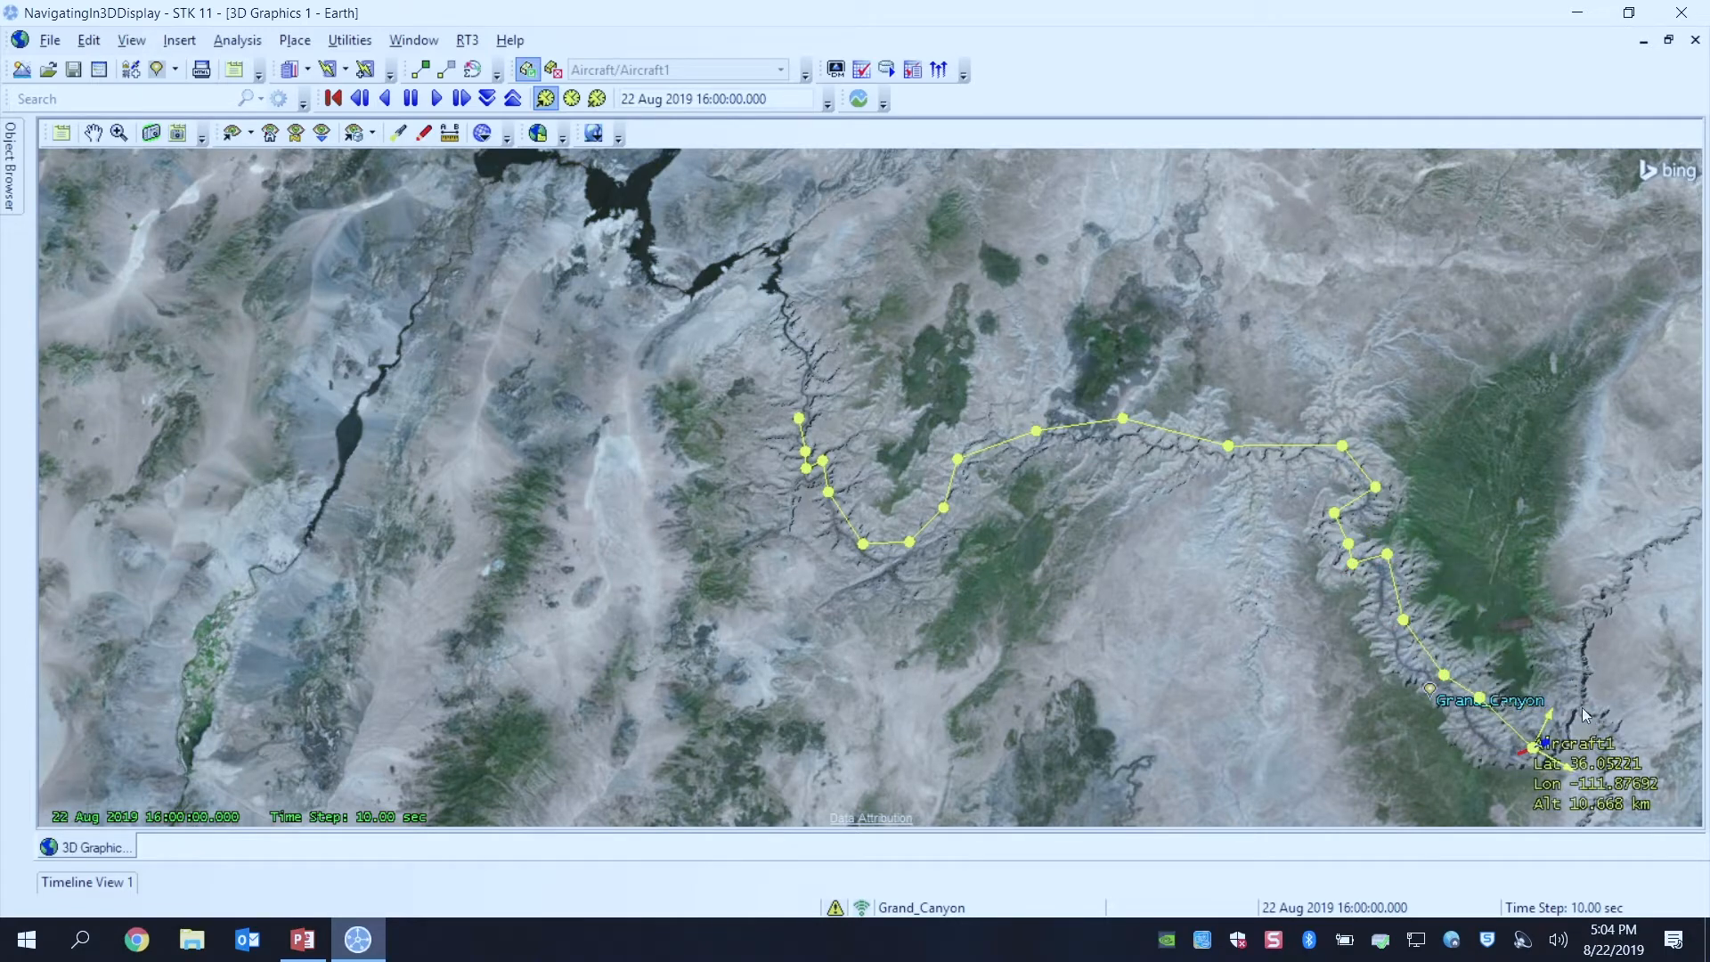
pyautogui.moveTo(1585, 716); pyautogui.dragTo(1217, 577)
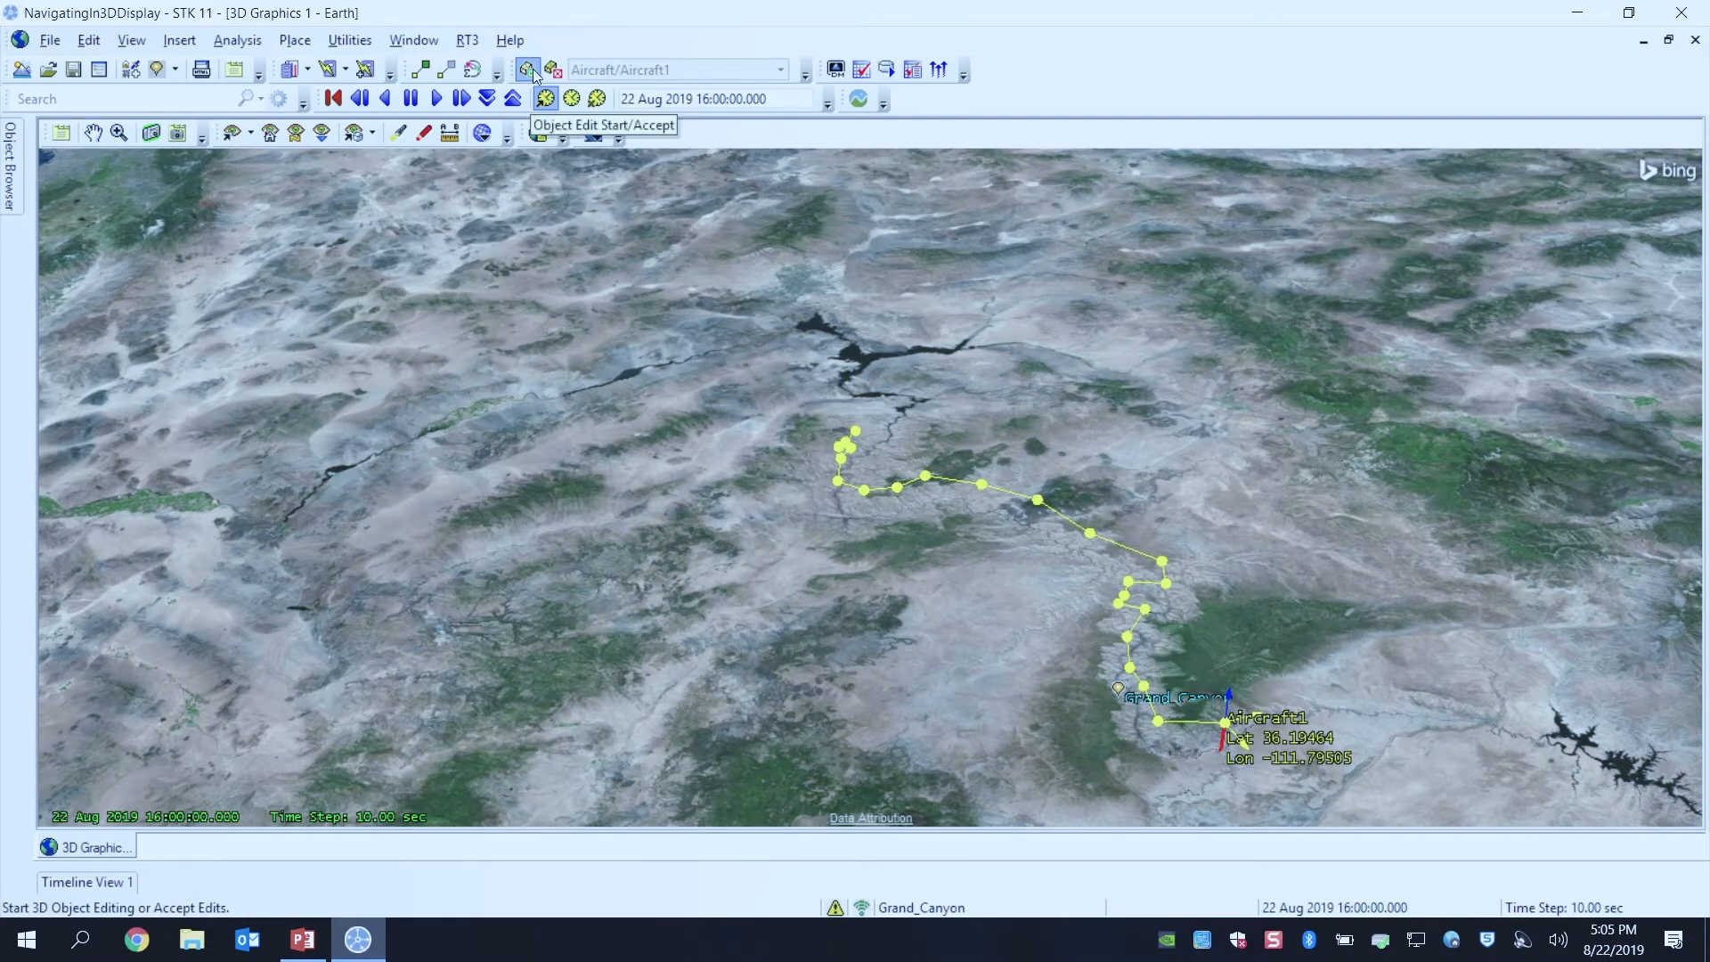
# Step: Accept the drawn waypoints as Aircraft1's flight path with Object Edit Start/Accept
pyautogui.click(528, 70)
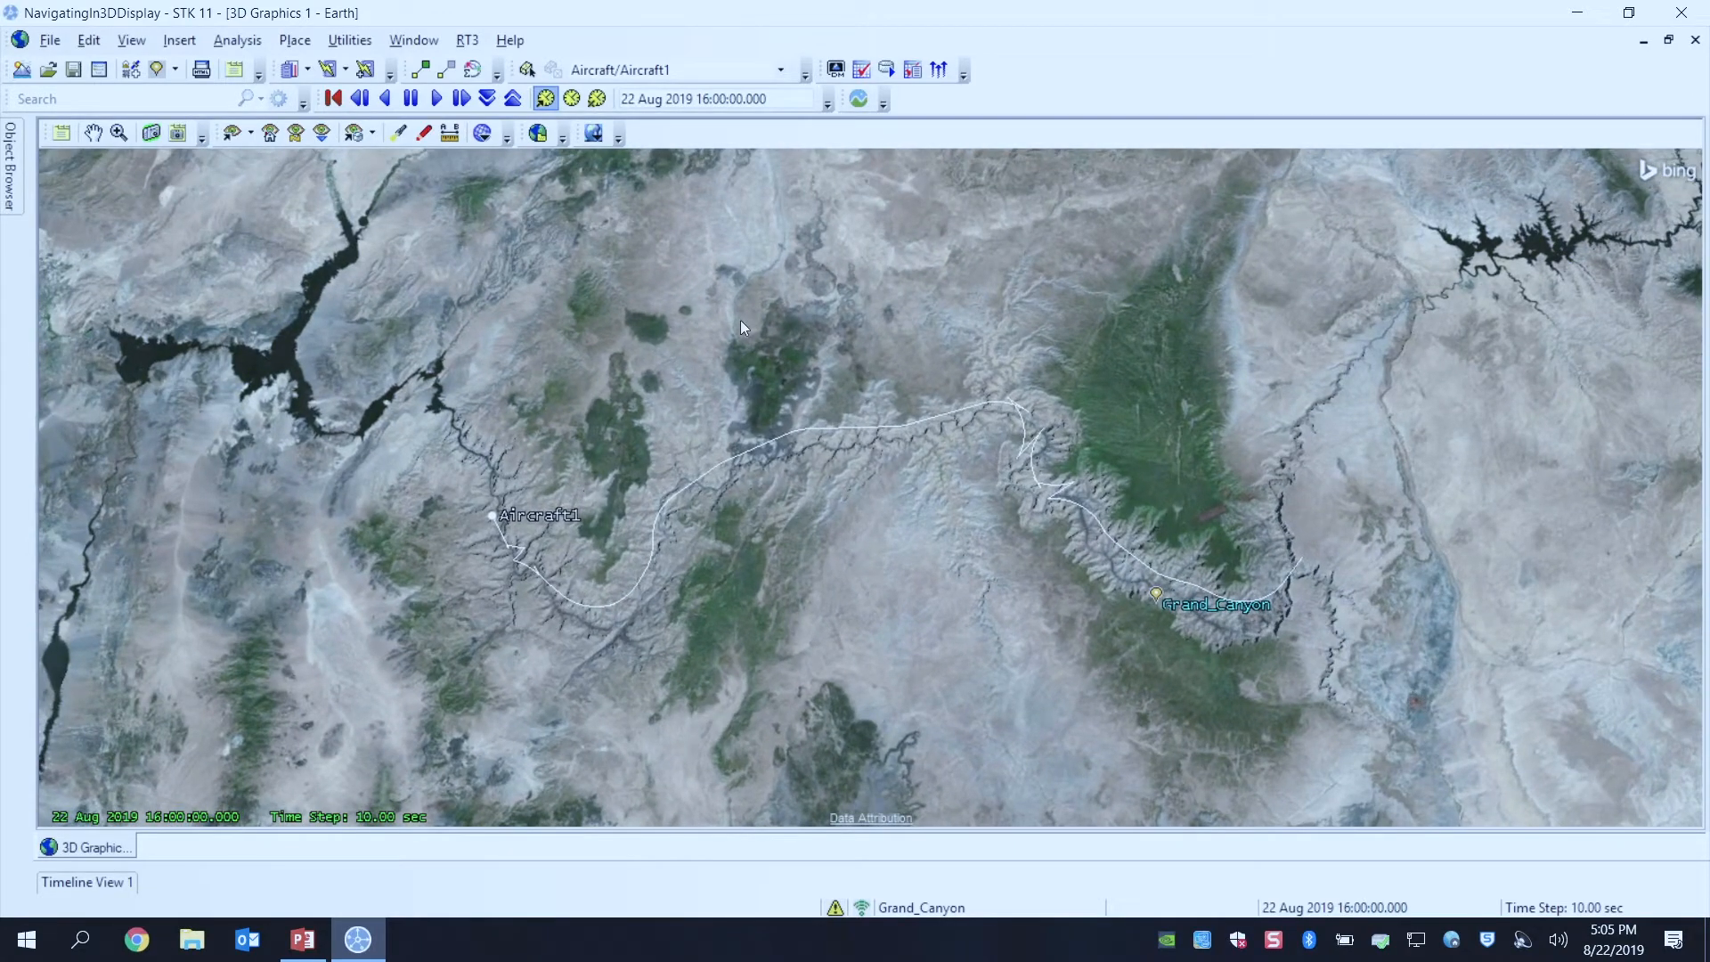
pyautogui.moveTo(584, 207)
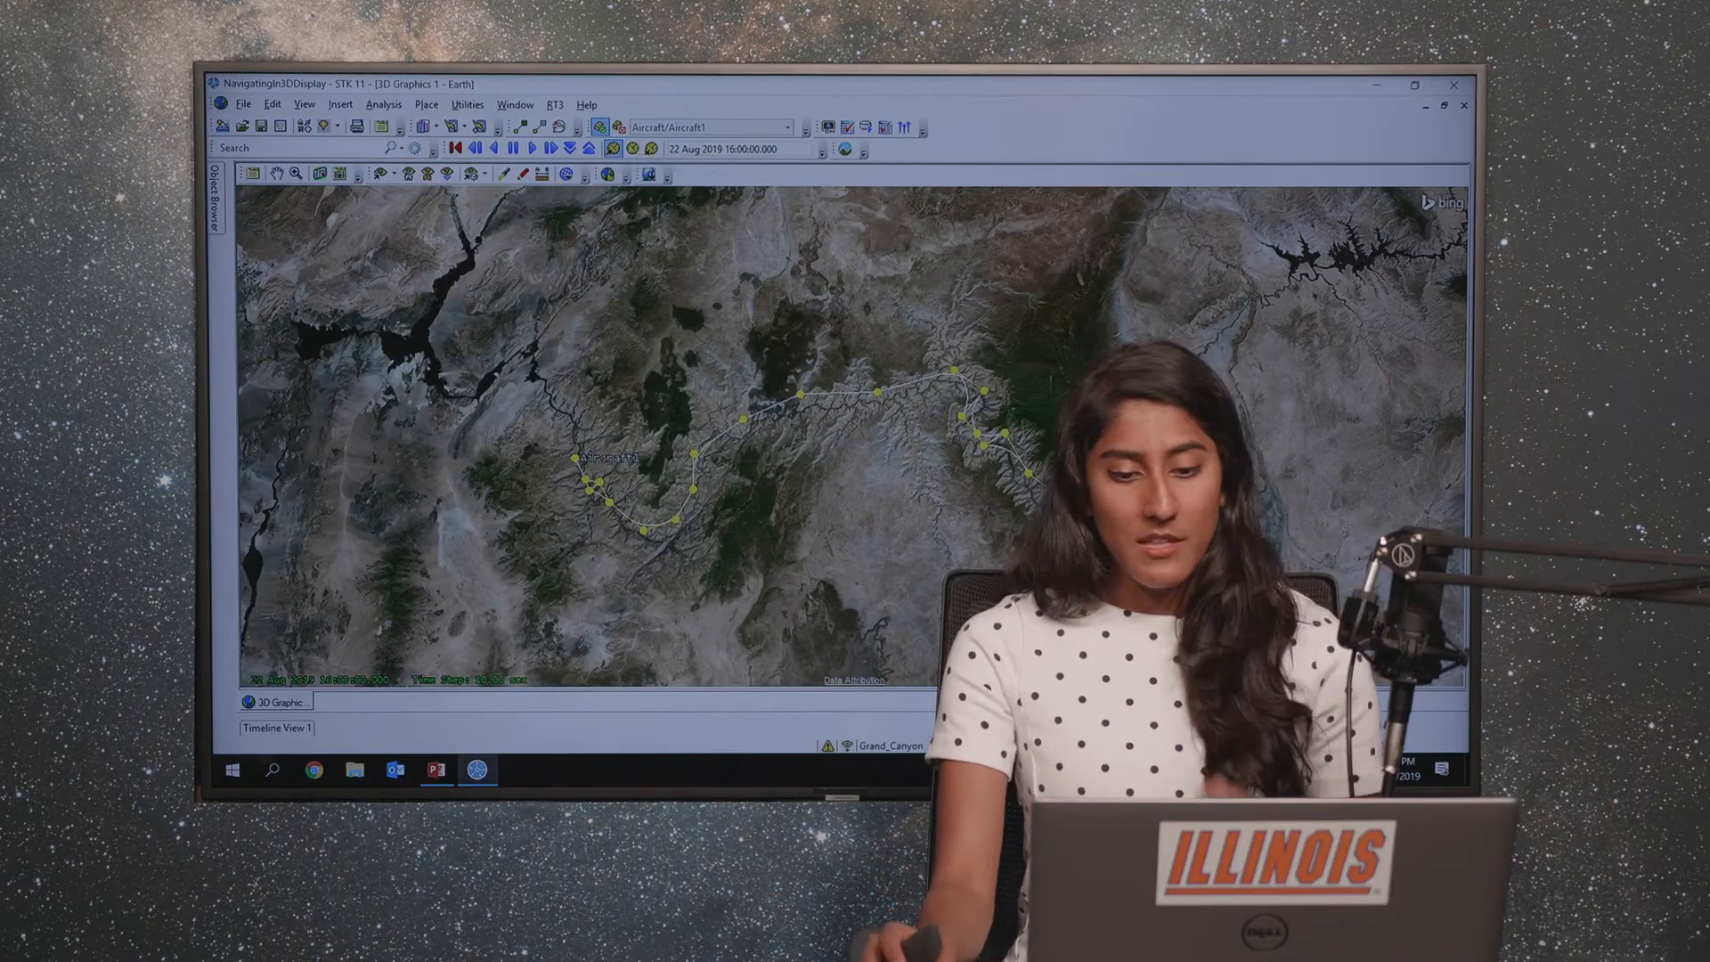
# Step: Reopen Aircraft1's route for editing and drag one waypoint far southeast of the canyon
pyautogui.click(1413, 86)
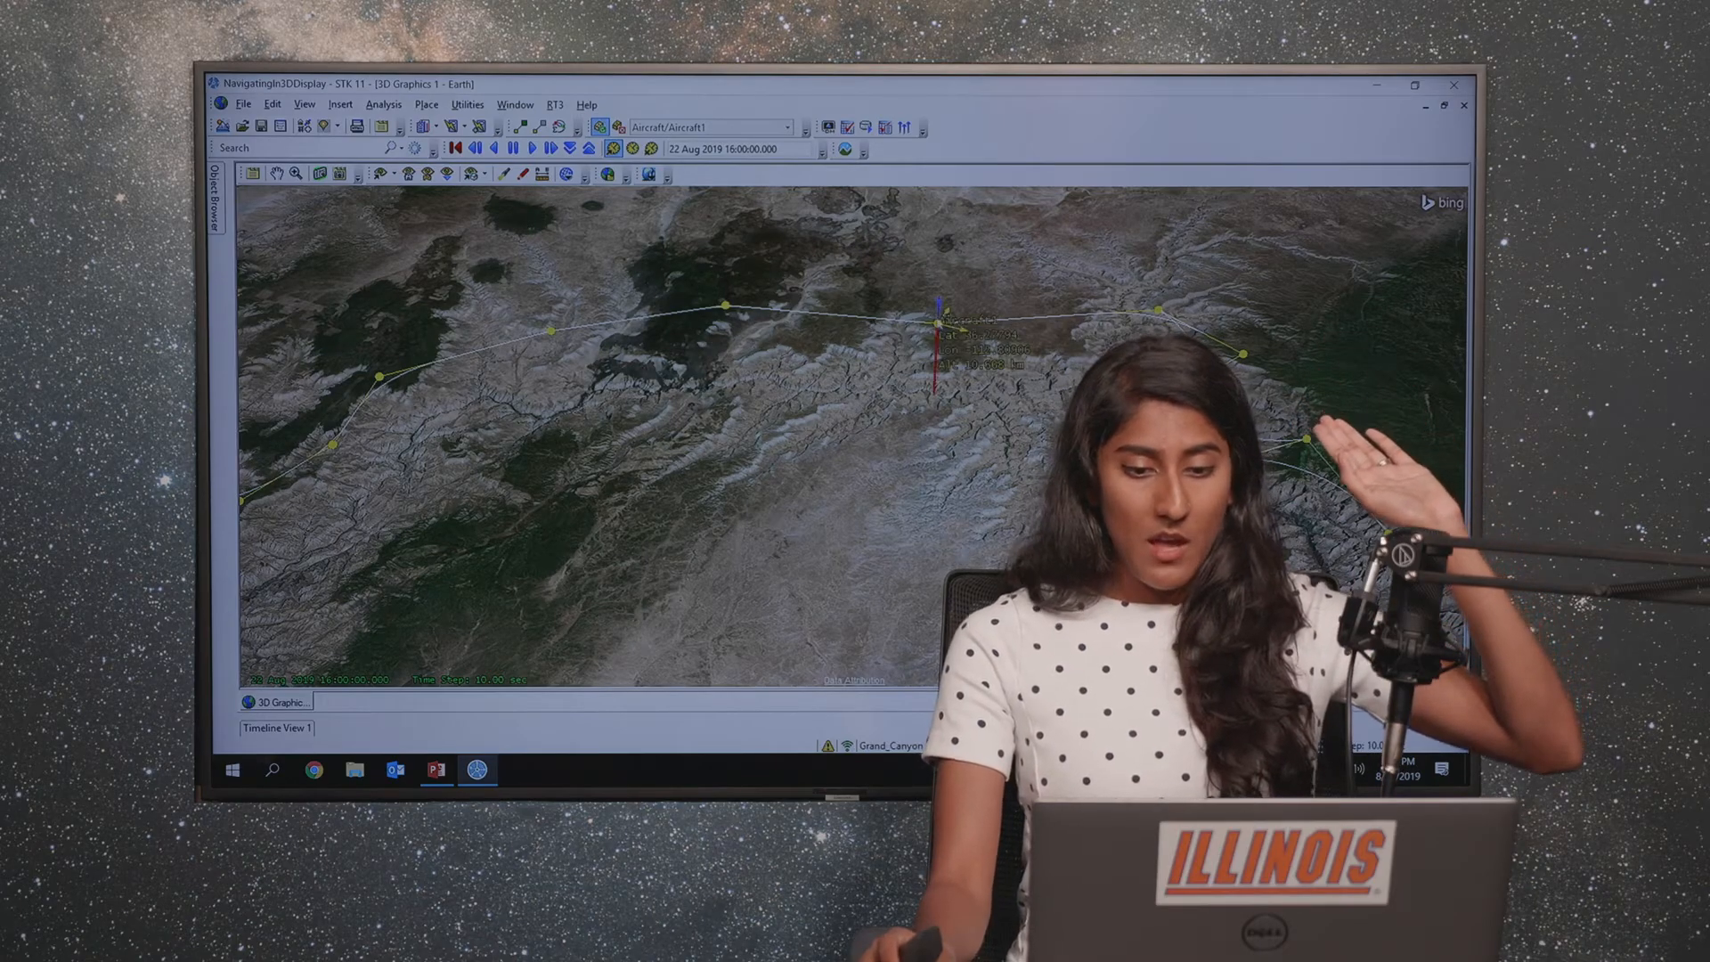
pyautogui.click(1412, 85)
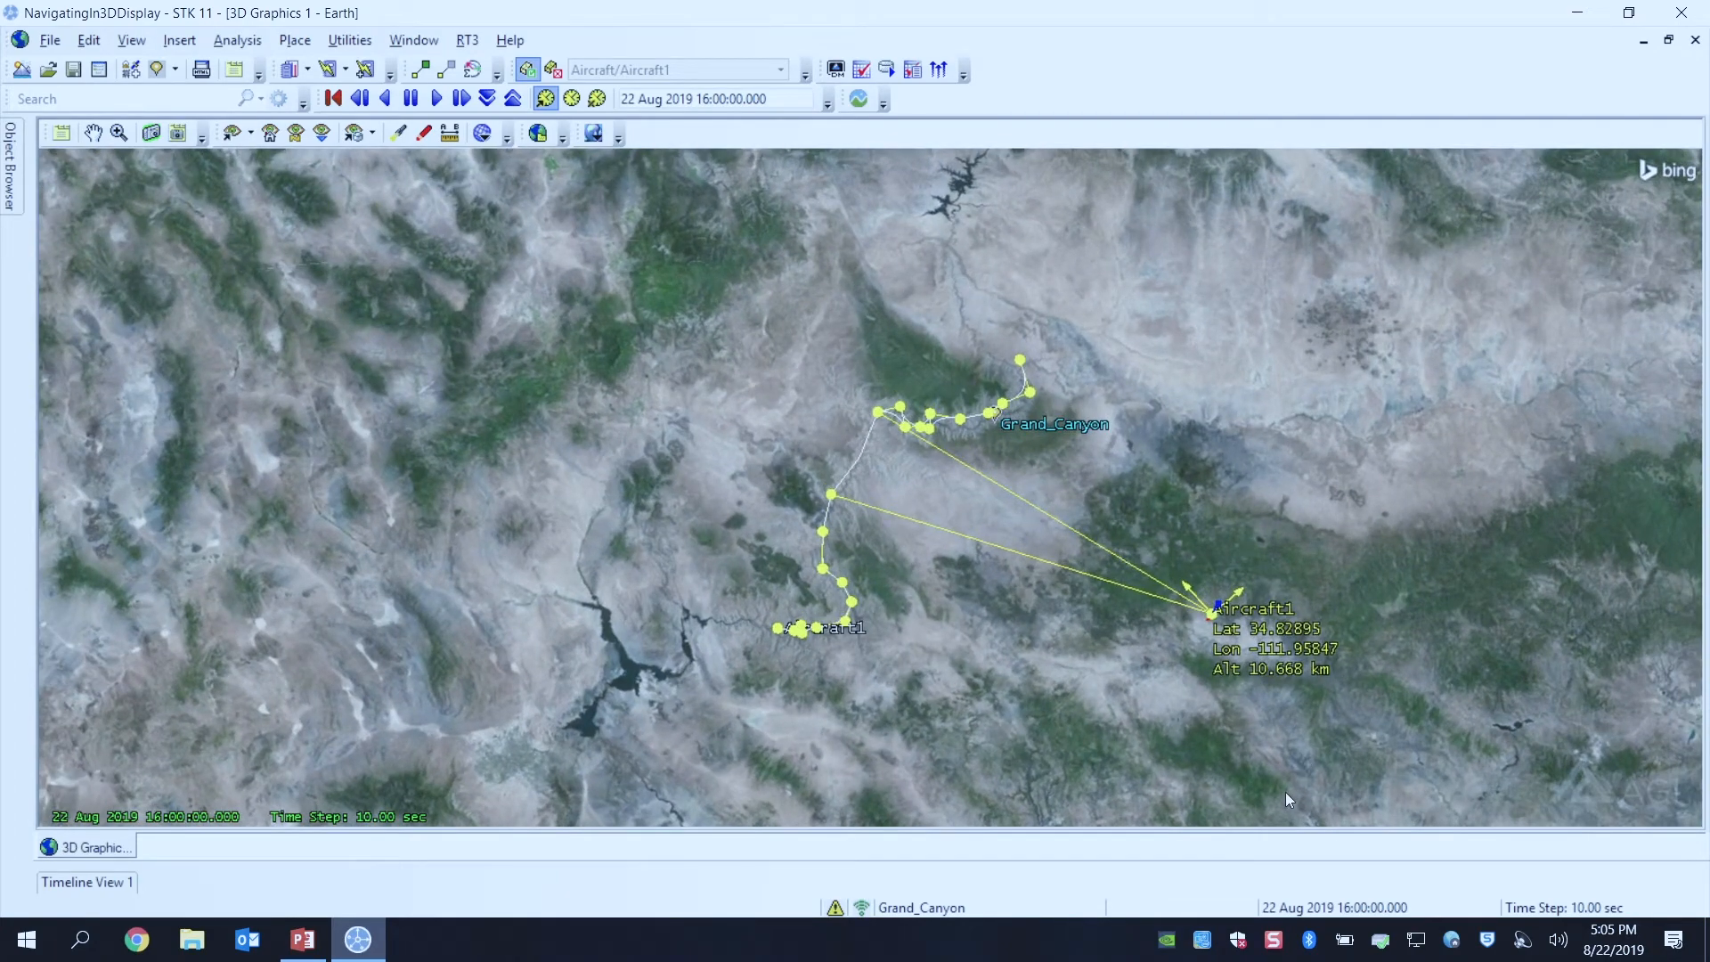
pyautogui.moveTo(552, 69)
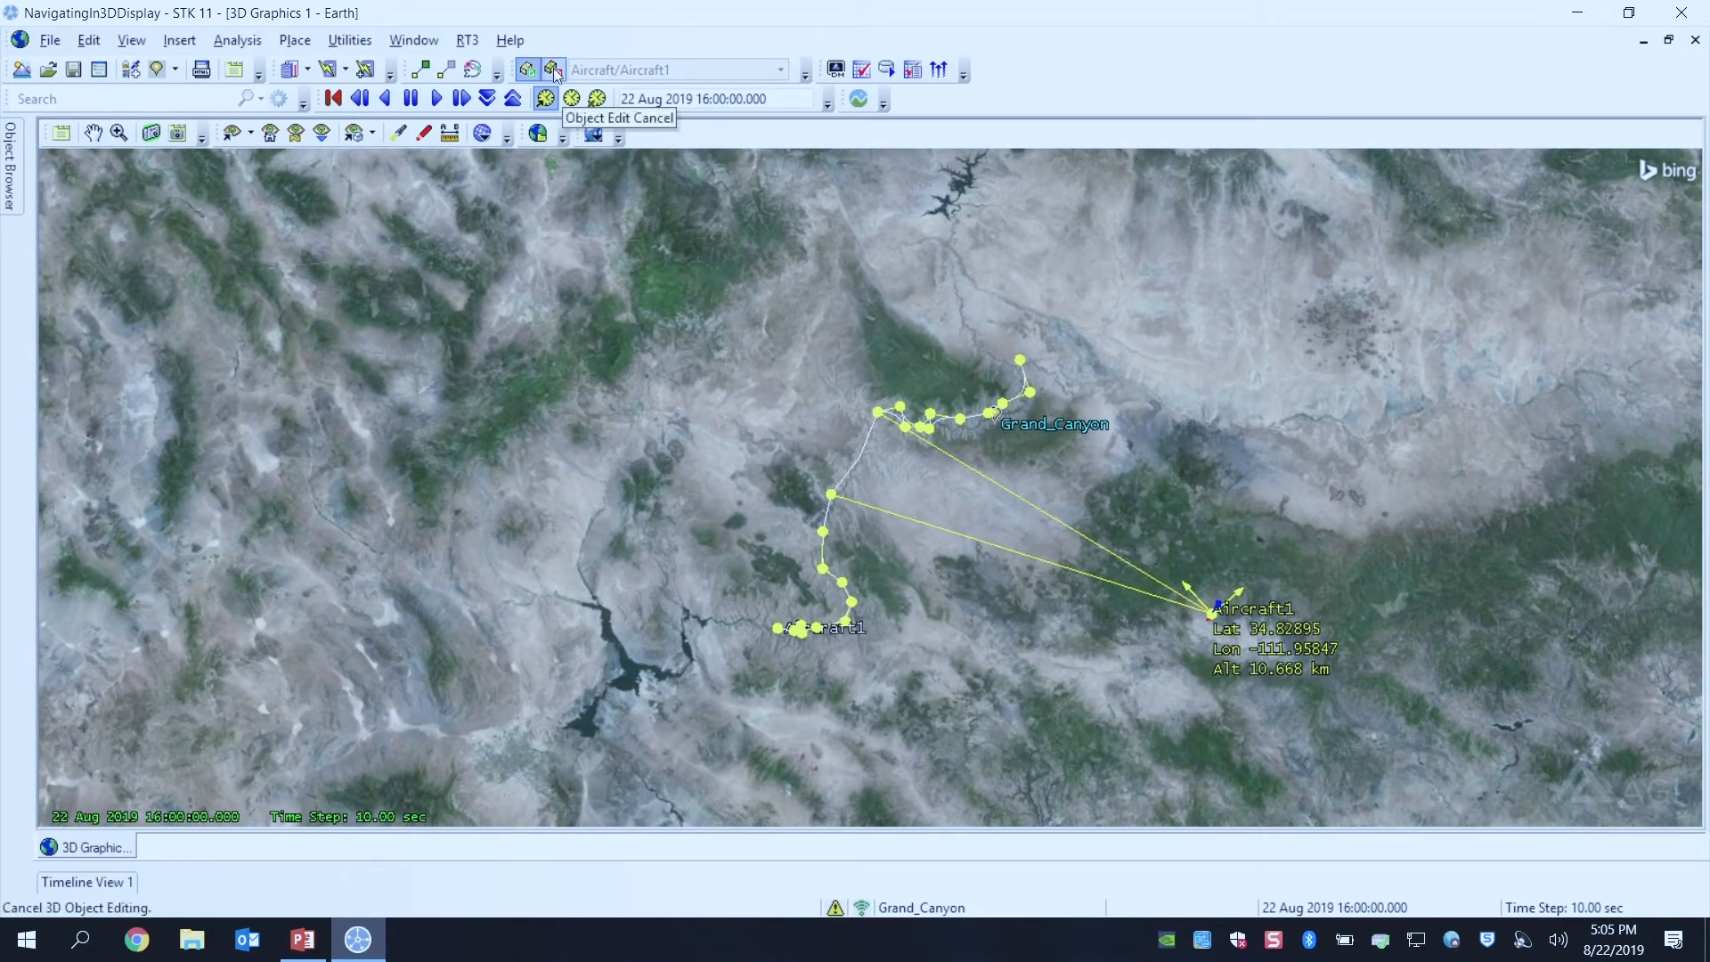